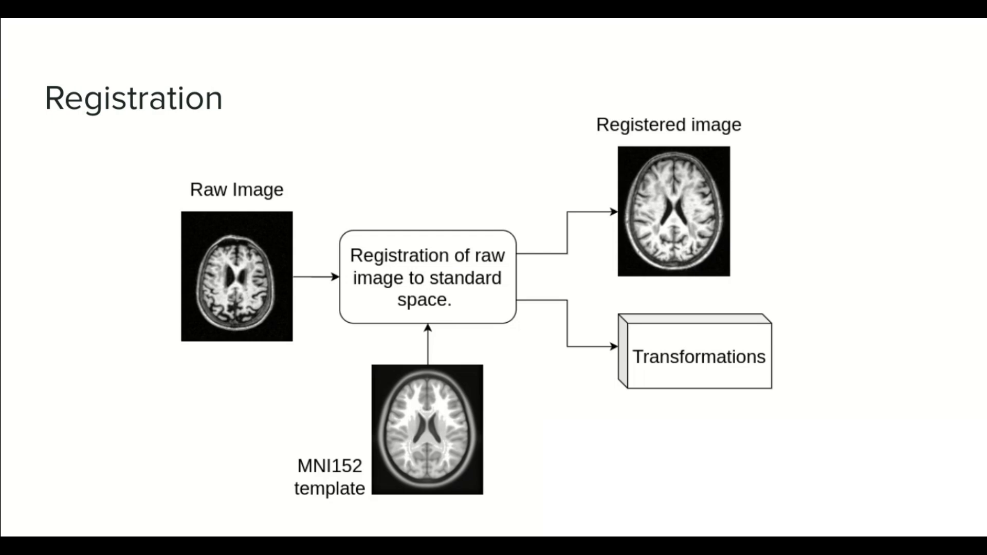
mouse_move(253, 300)
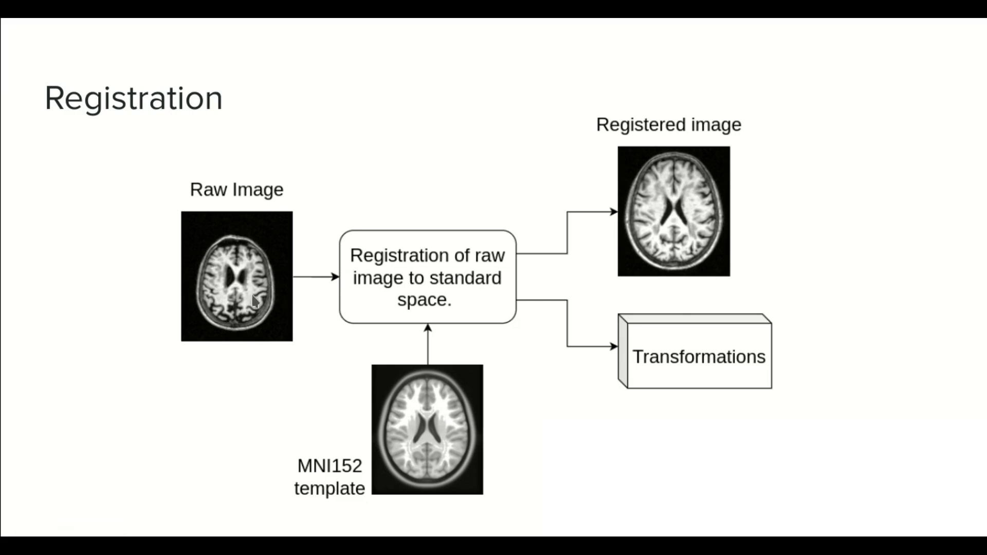
mouse_move(217, 224)
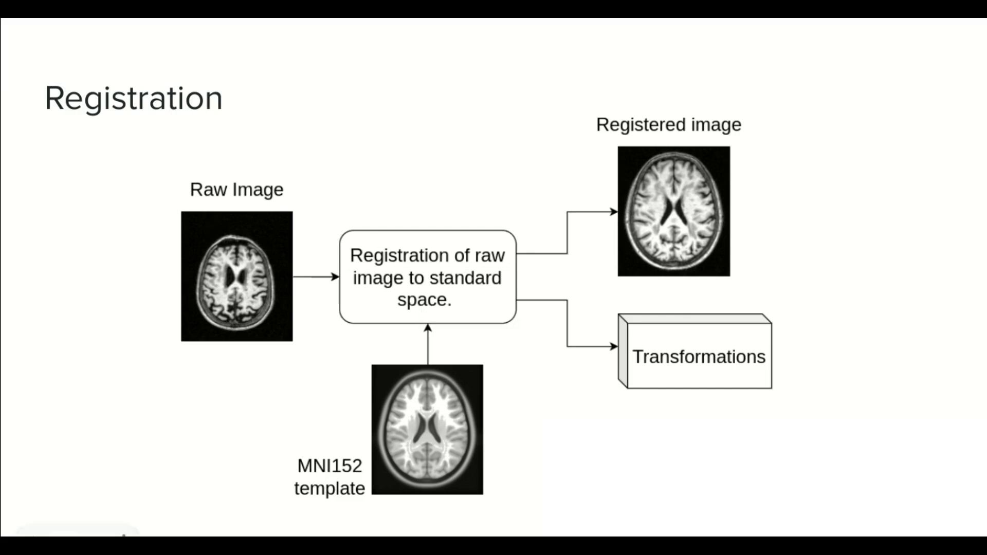
mouse_move(515, 481)
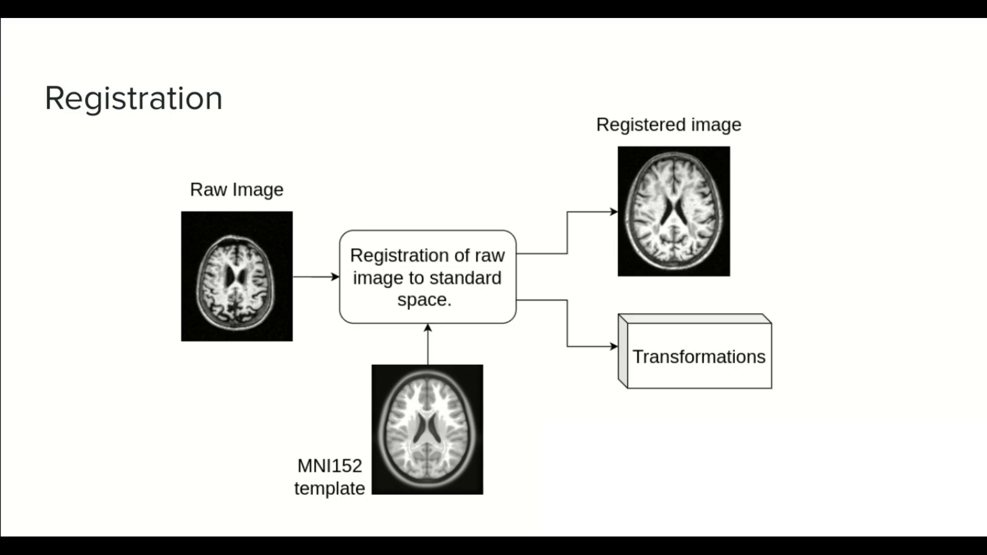
mouse_move(517, 493)
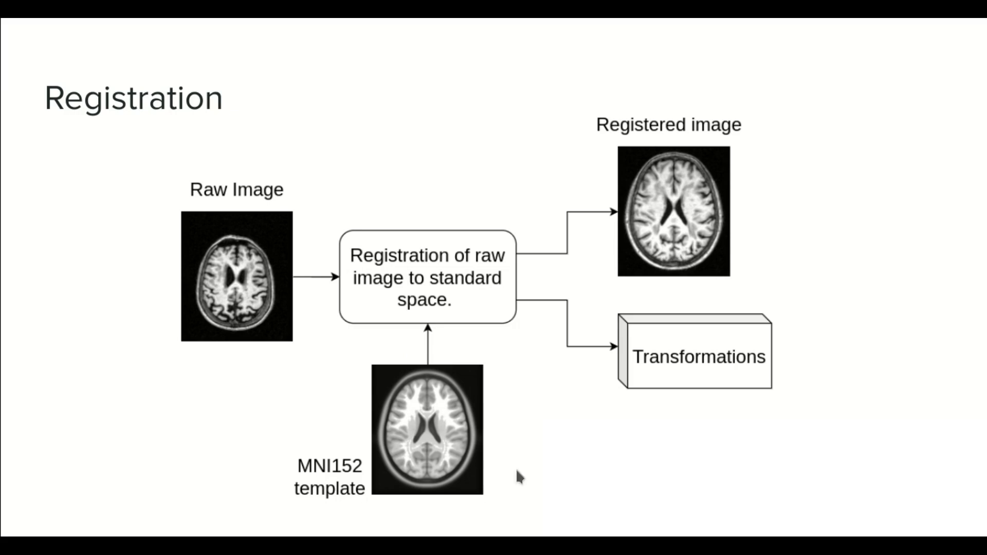
mouse_move(517, 436)
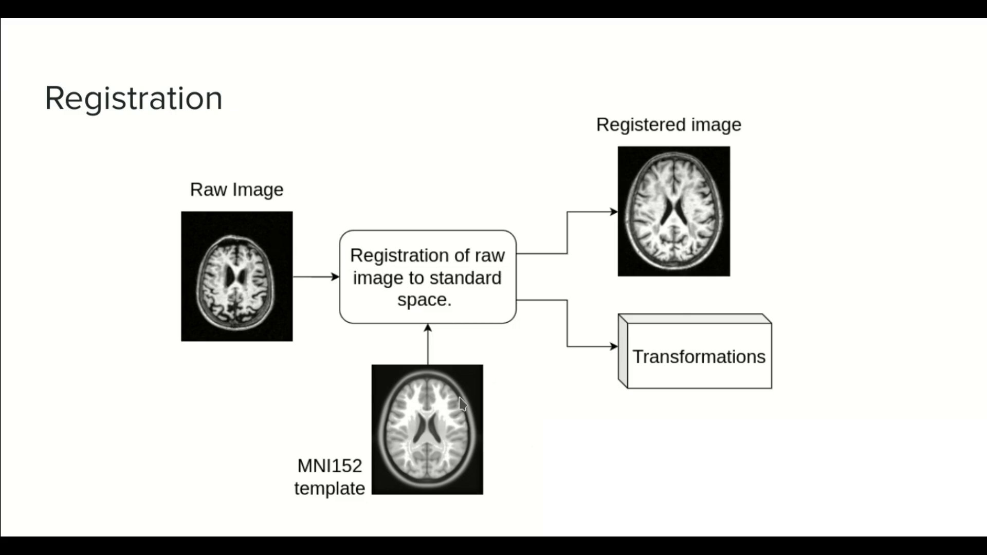
mouse_move(445, 386)
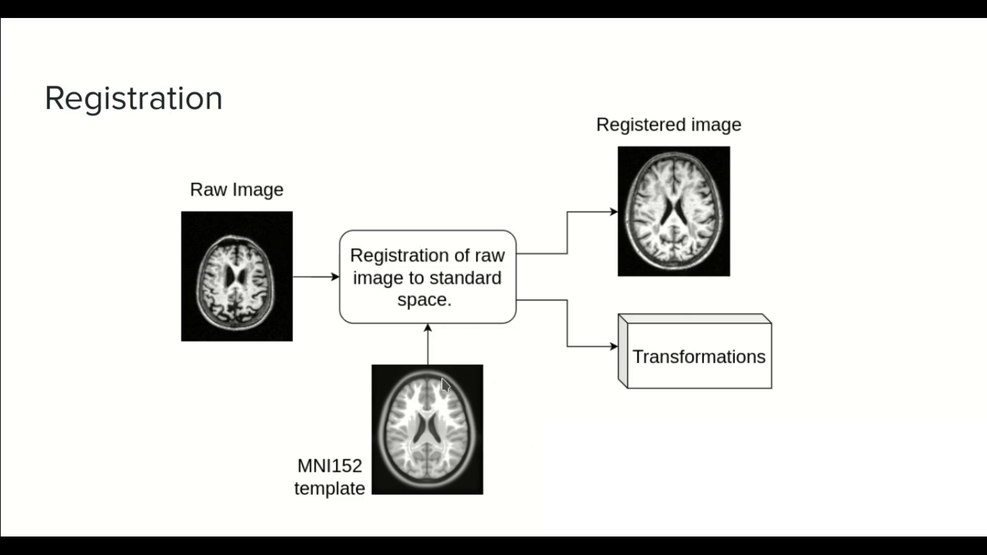
mouse_move(525, 316)
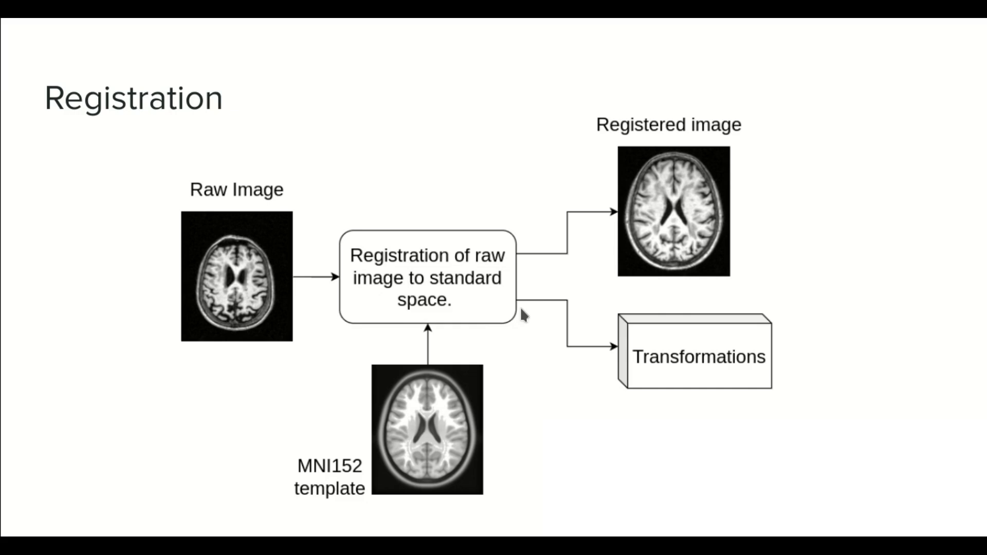
mouse_move(541, 306)
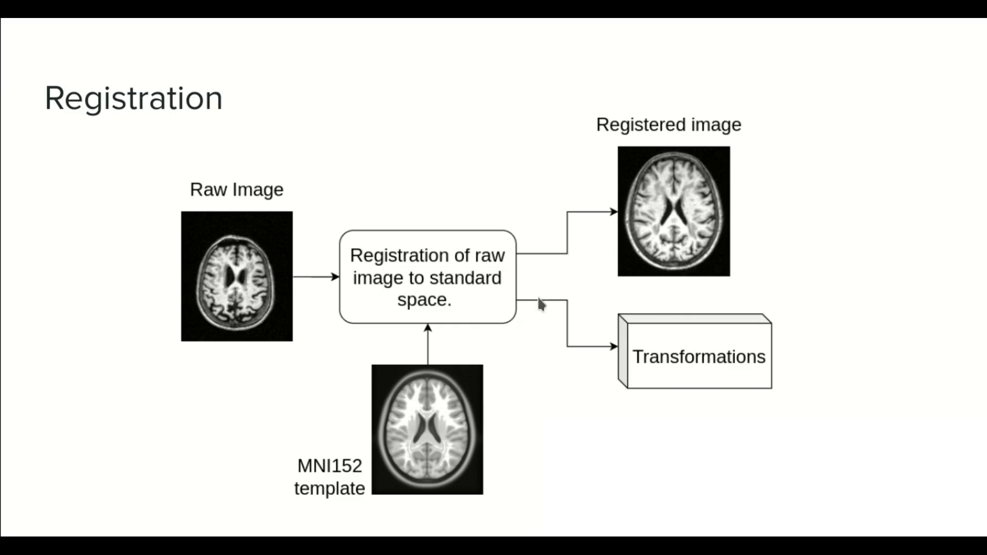
mouse_move(358, 460)
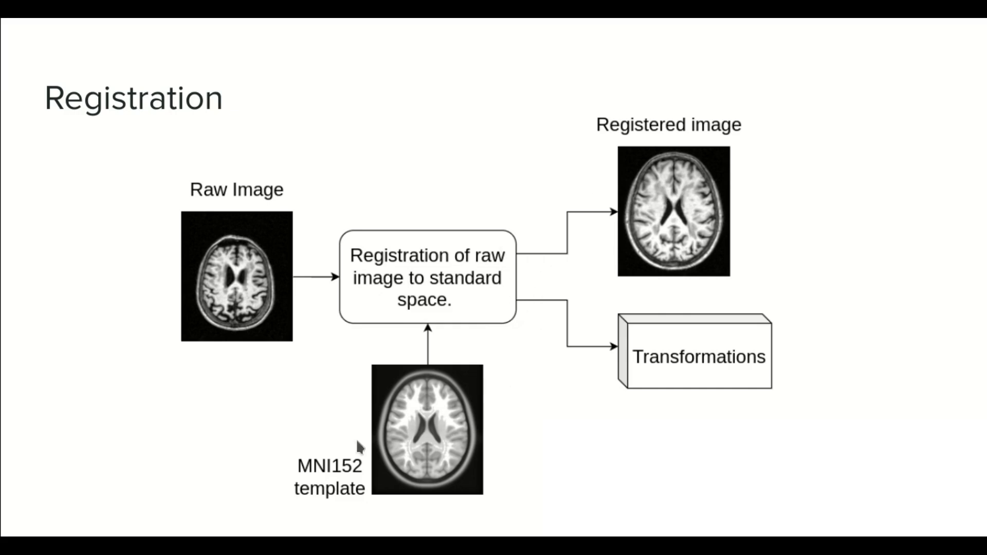
mouse_move(479, 486)
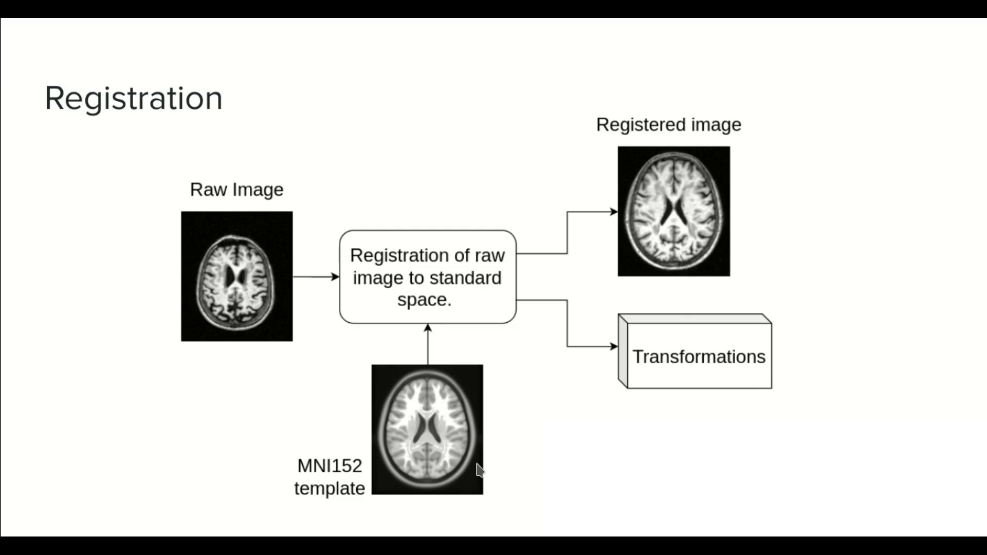
mouse_move(732, 263)
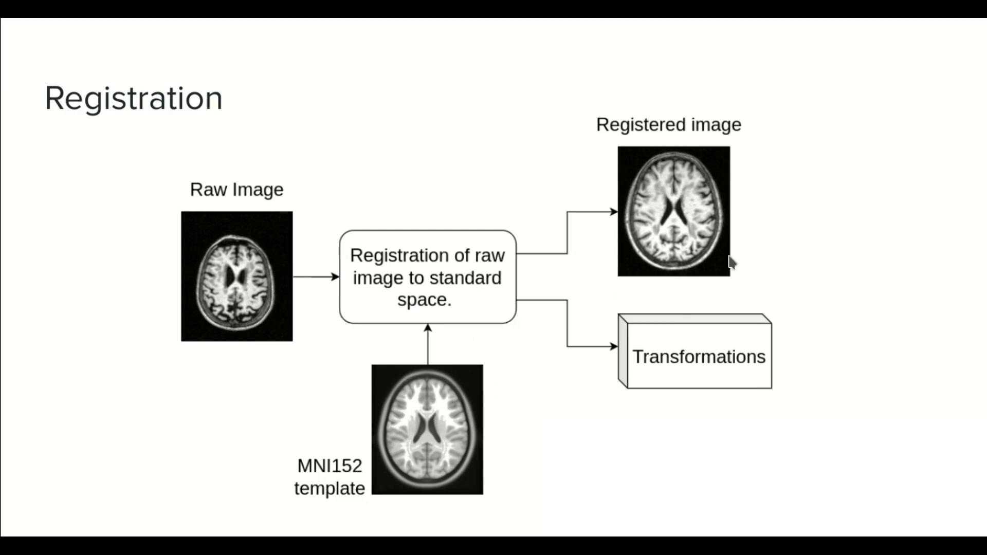
mouse_move(553, 370)
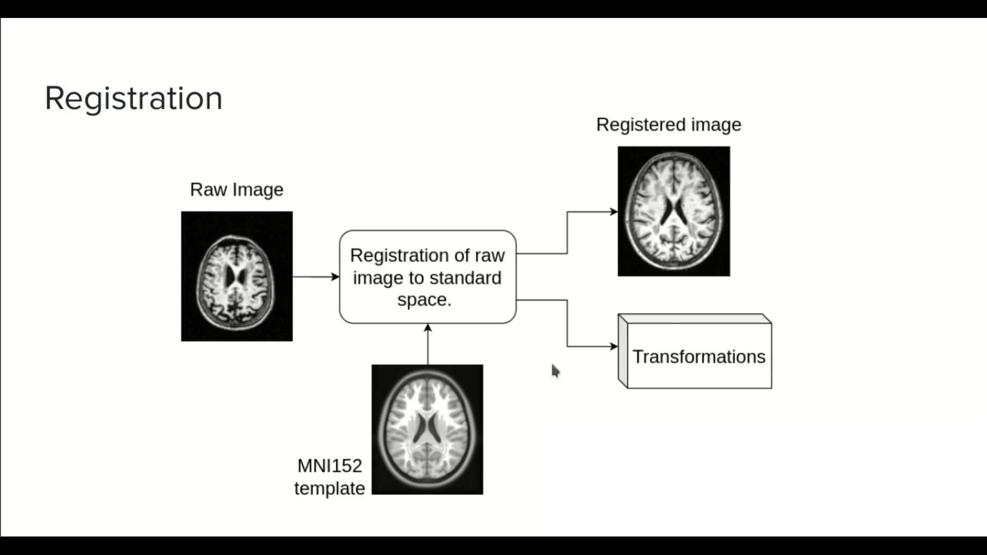
mouse_move(796, 274)
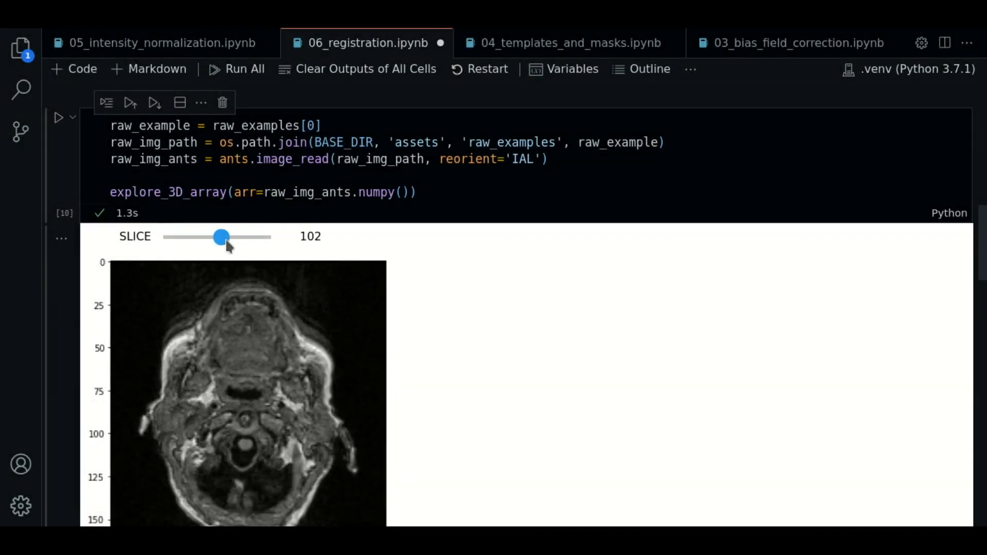
- Browse slices of the MNI152 template brain with the SLICE slider
scroll("down", 3)
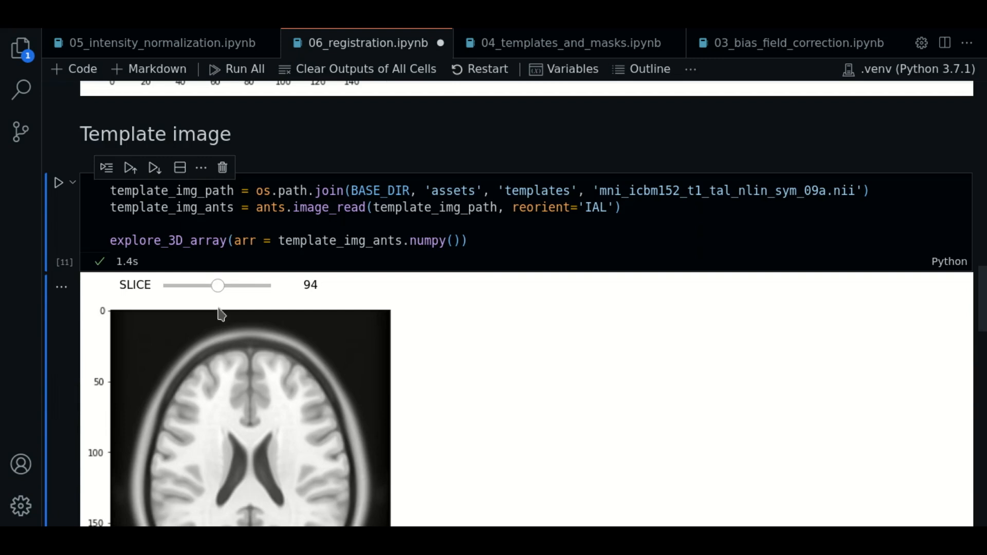
left_click_drag(218, 285, 231, 155)
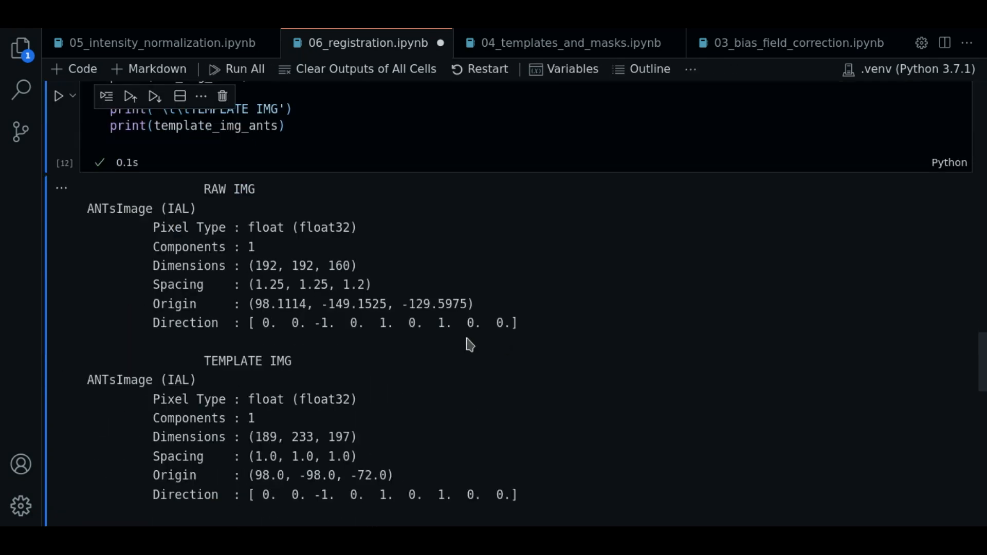
mouse_move(432, 228)
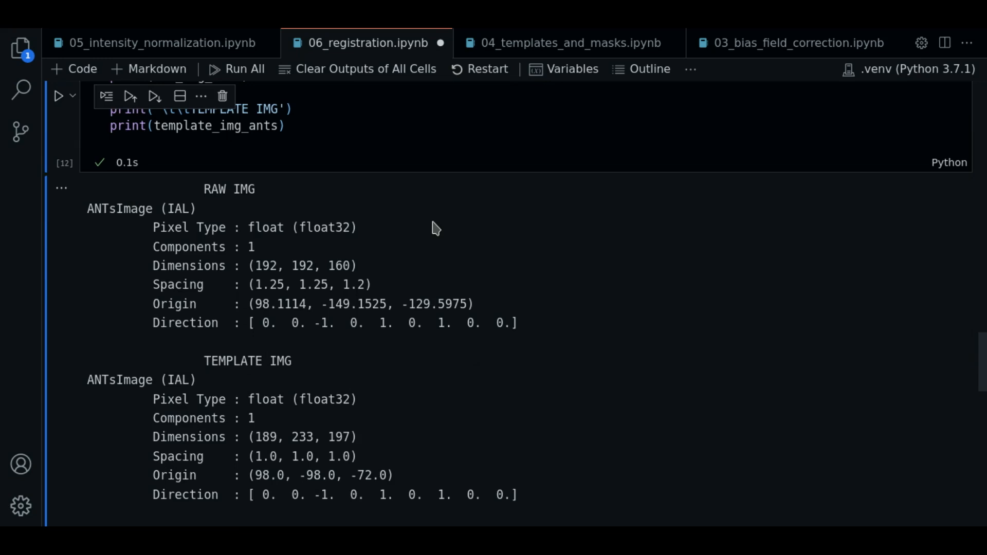
mouse_move(401, 236)
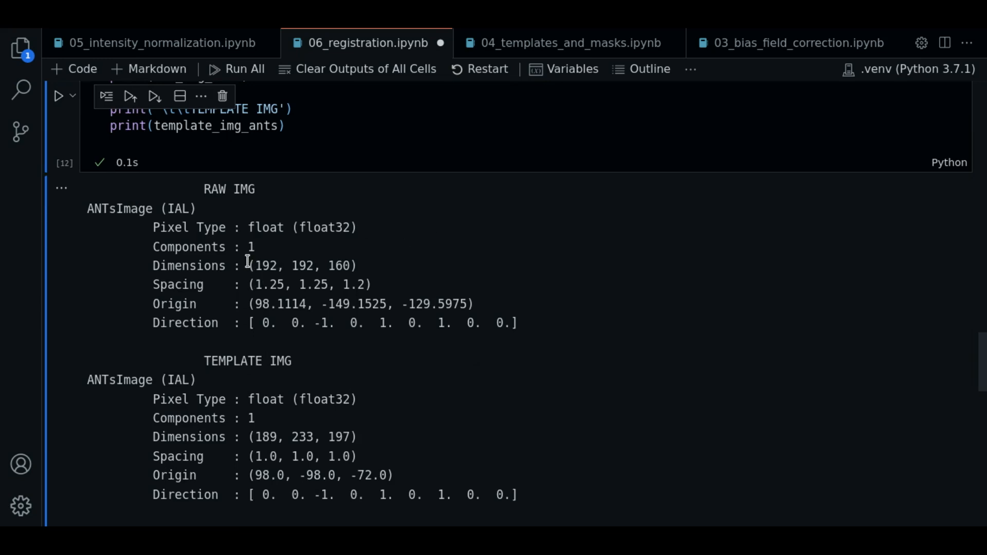
- Highlight the raw image's direction matrix in the printed header output, then continue to the Registration section
left_click_drag(249, 437, 350, 437)
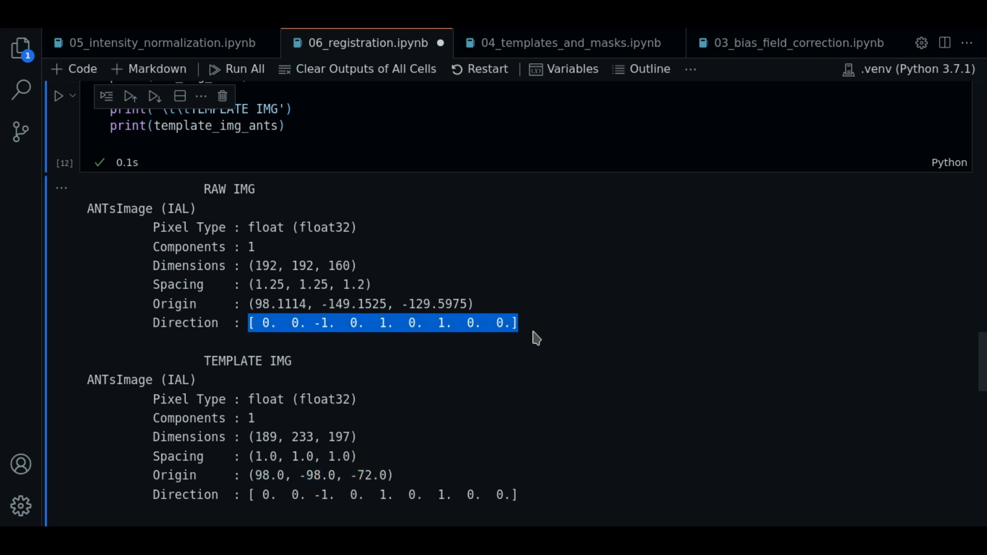
left_click(556, 358)
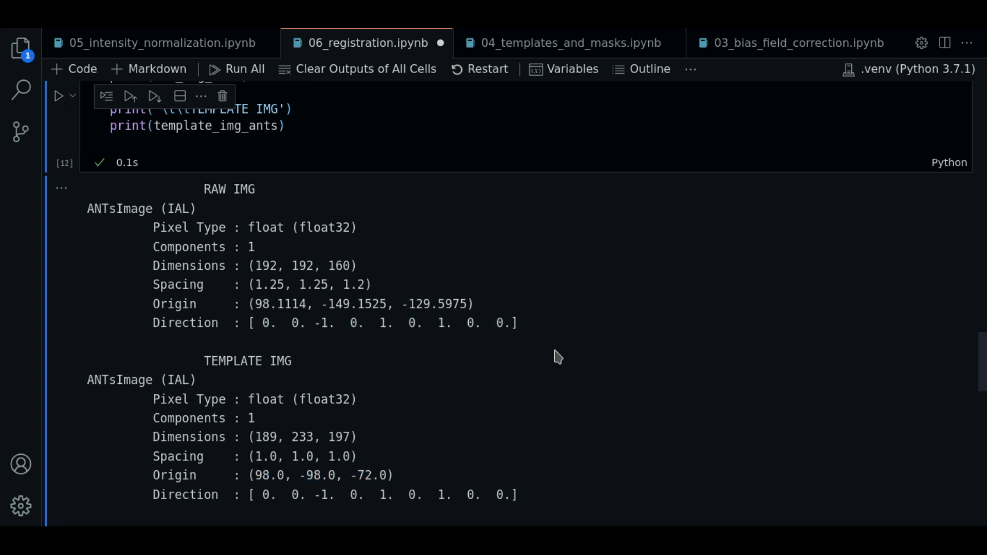
scroll("down", 3)
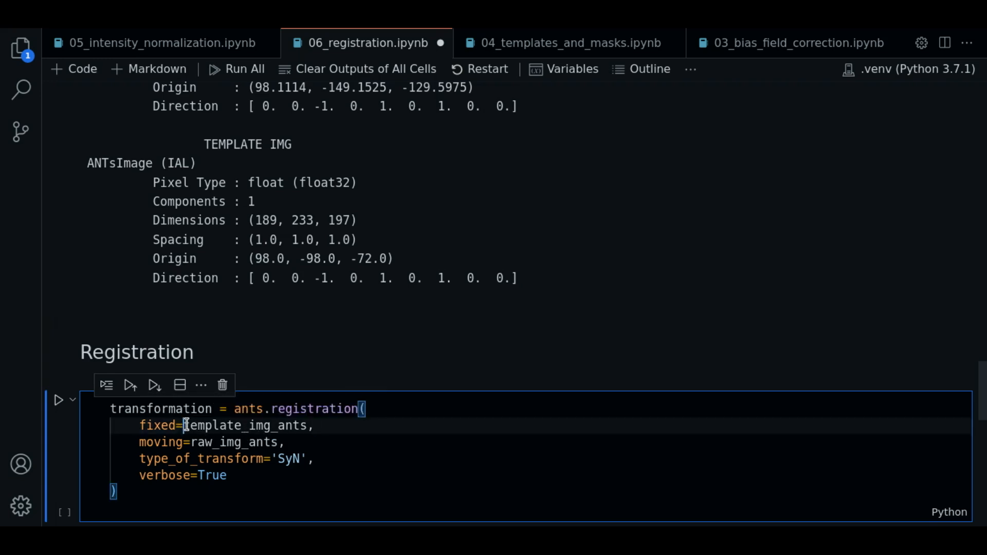
- Point out template_img_ants as fixed, raw_img_ants as moving, and the transformation result variable in ants.registration
double_click(245, 426)
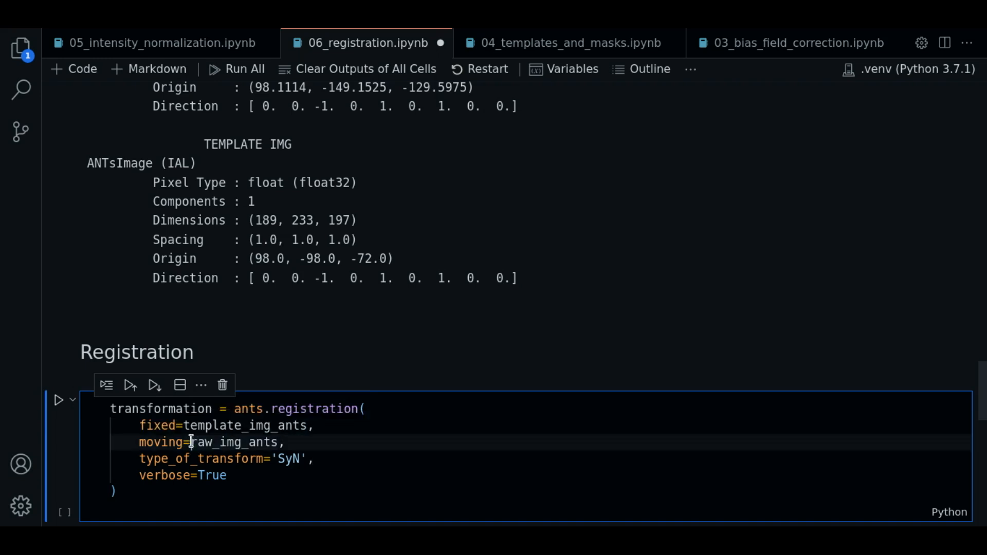
double_click(235, 443)
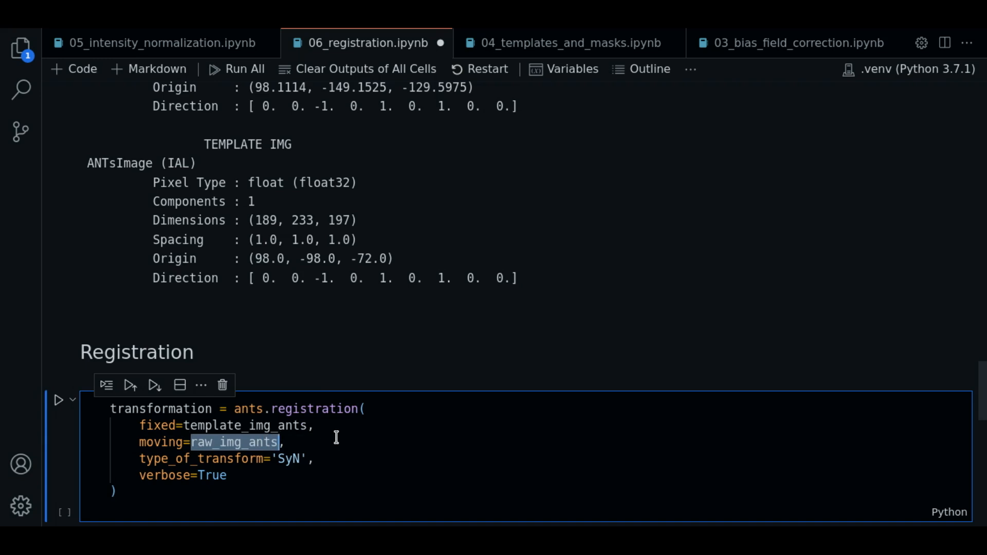
mouse_move(326, 469)
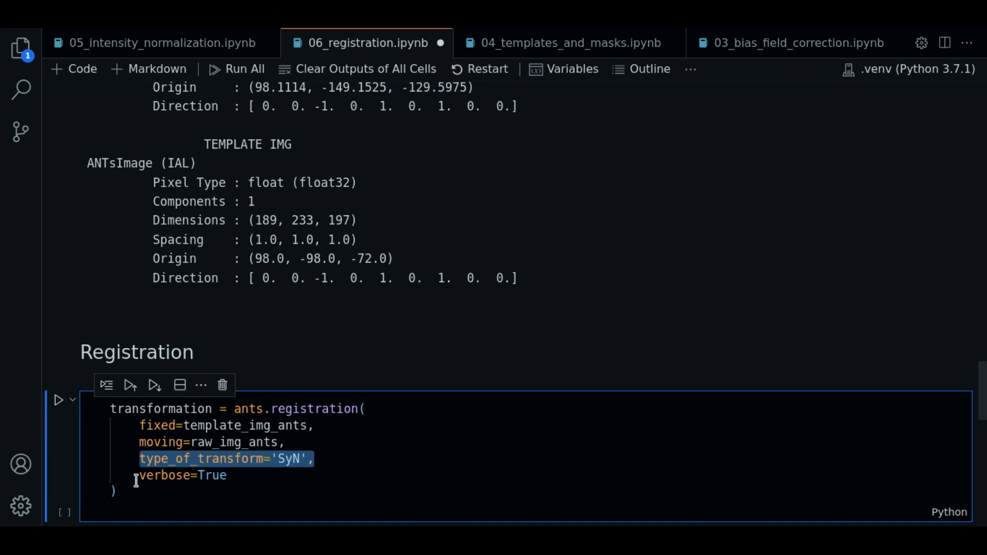
left_click(315, 459)
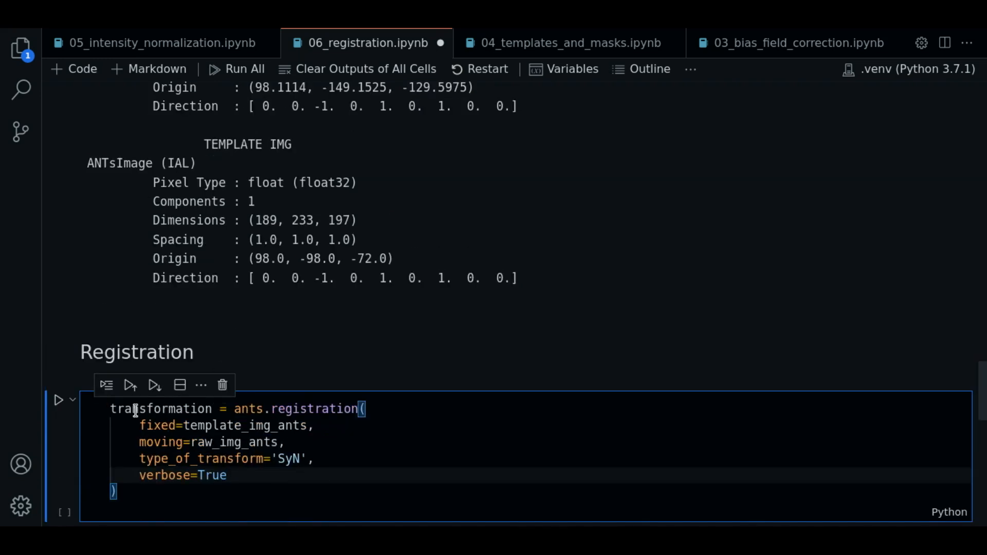
double_click(157, 409)
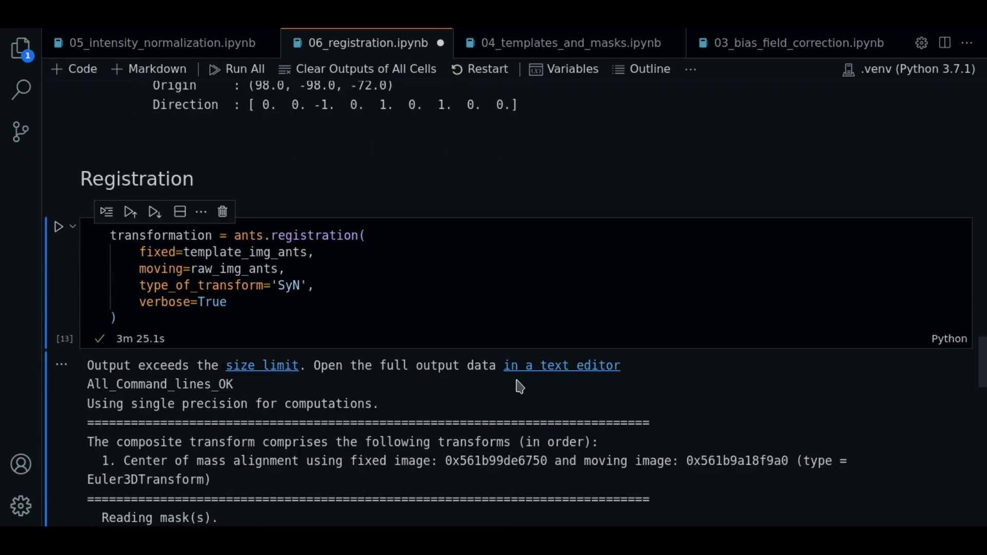
mouse_move(933, 444)
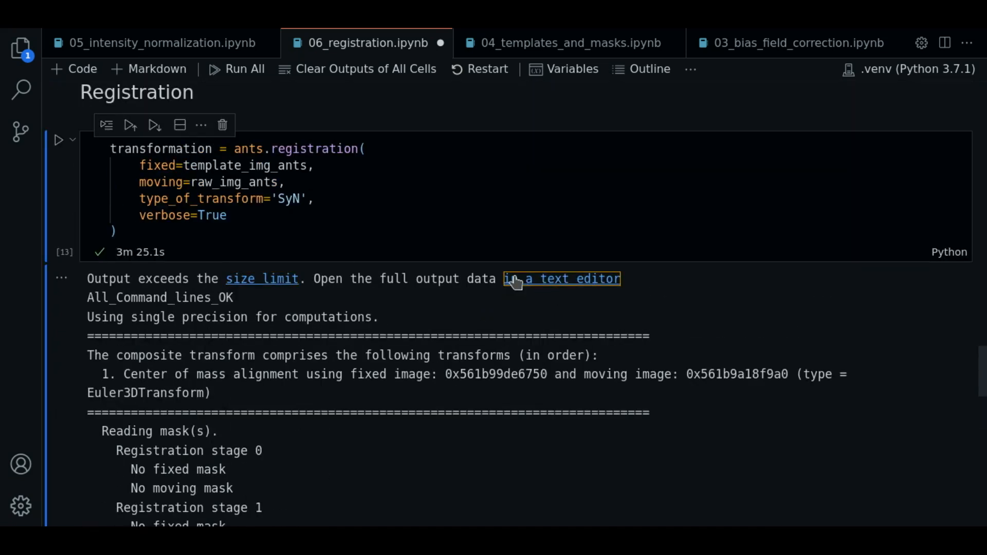
left_click(561, 279)
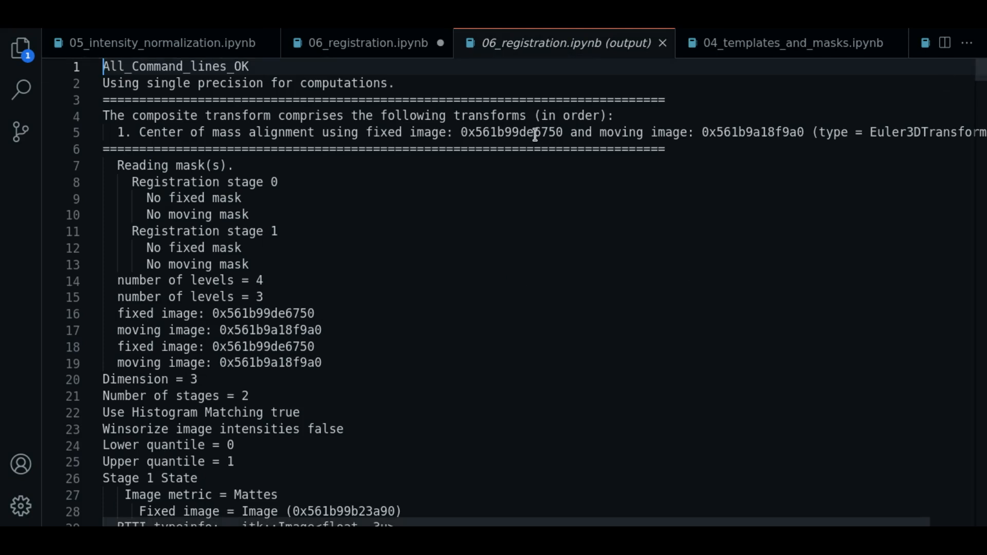
mouse_move(226, 92)
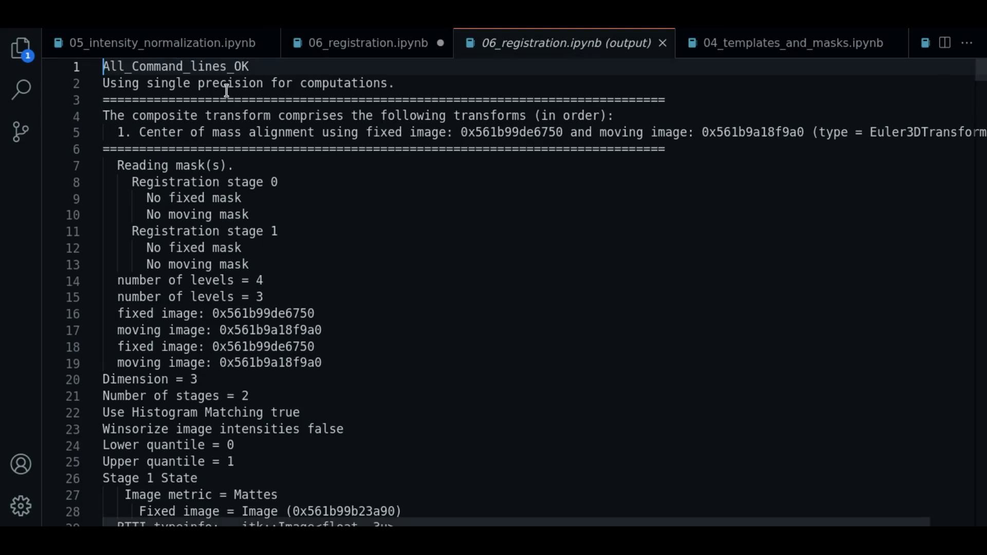
scroll("down", 3)
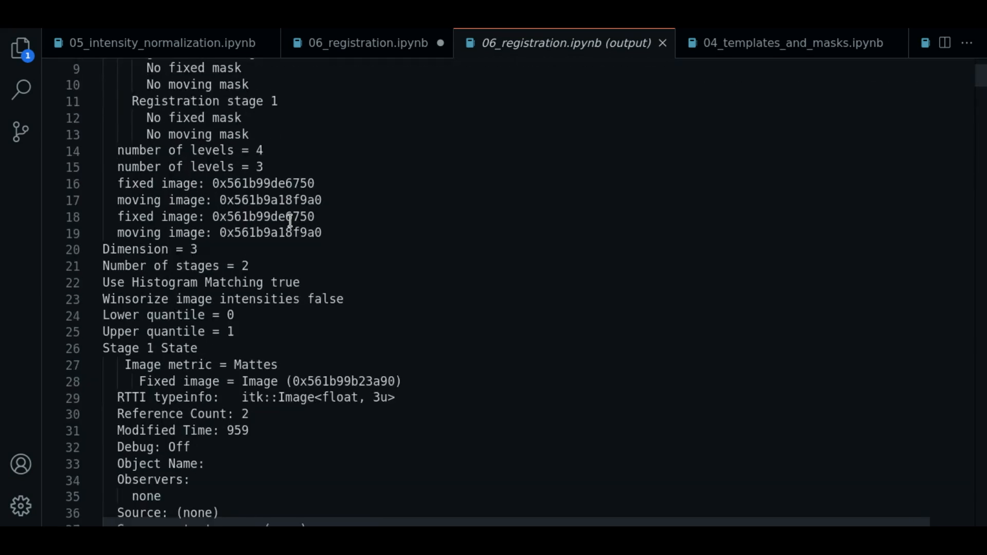
scroll("down", 3)
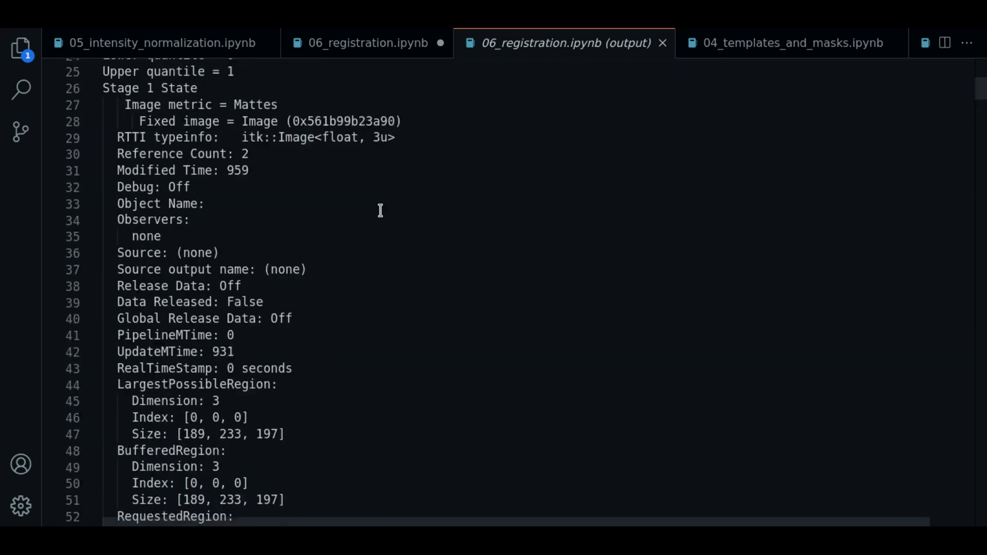
scroll("down", 3)
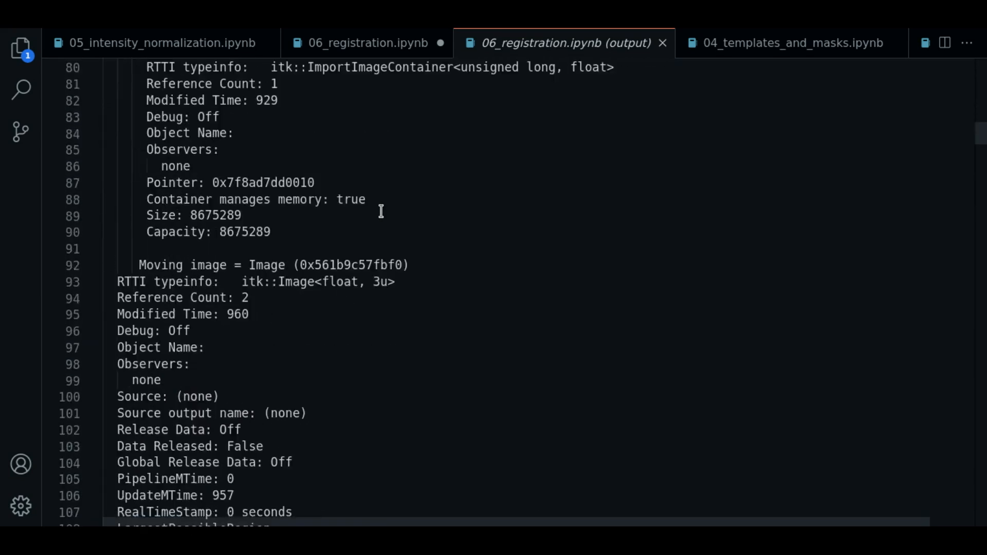
scroll("down", 3)
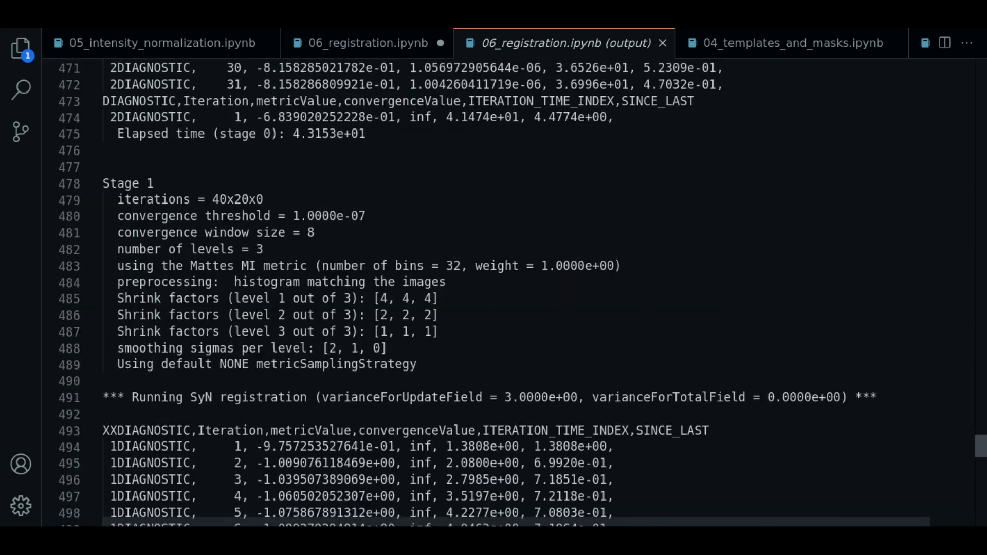
scroll("down", 3)
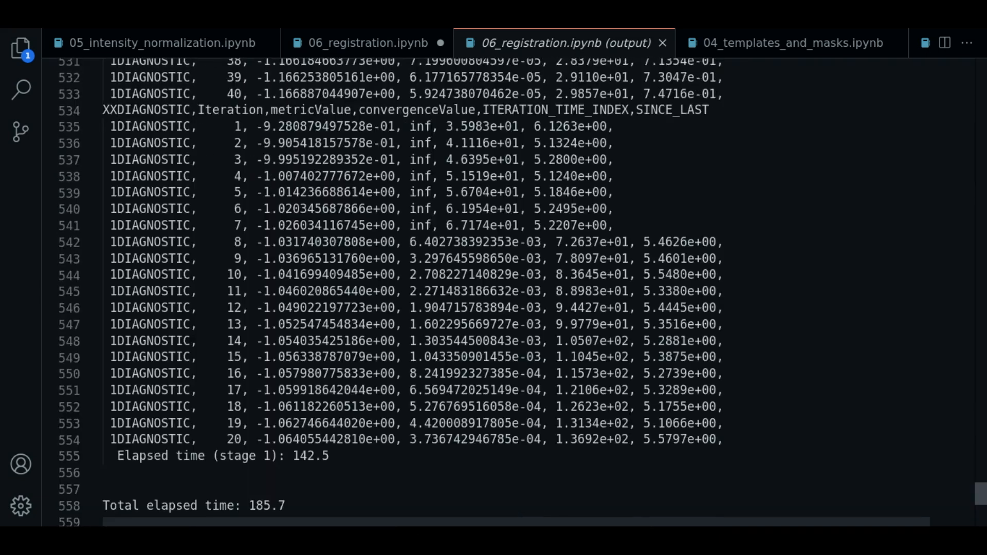
- Return to 06_registration.ipynb and point out the transformation result variable
left_click(363, 44)
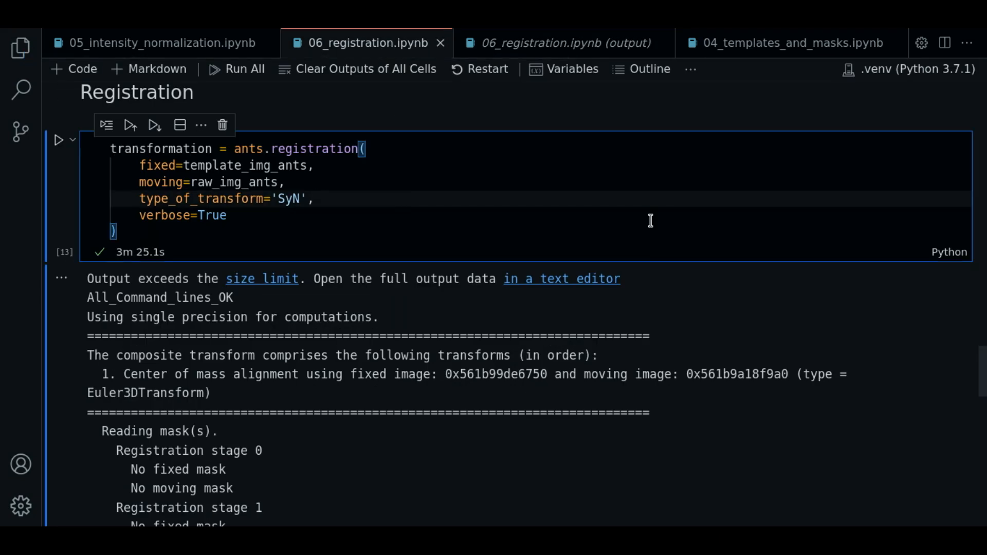
mouse_move(133, 191)
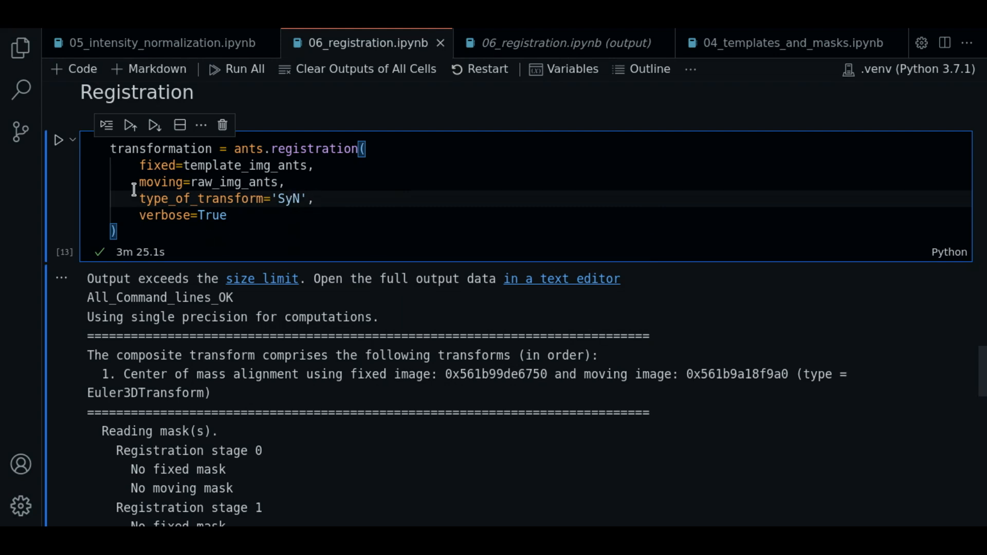
double_click(159, 148)
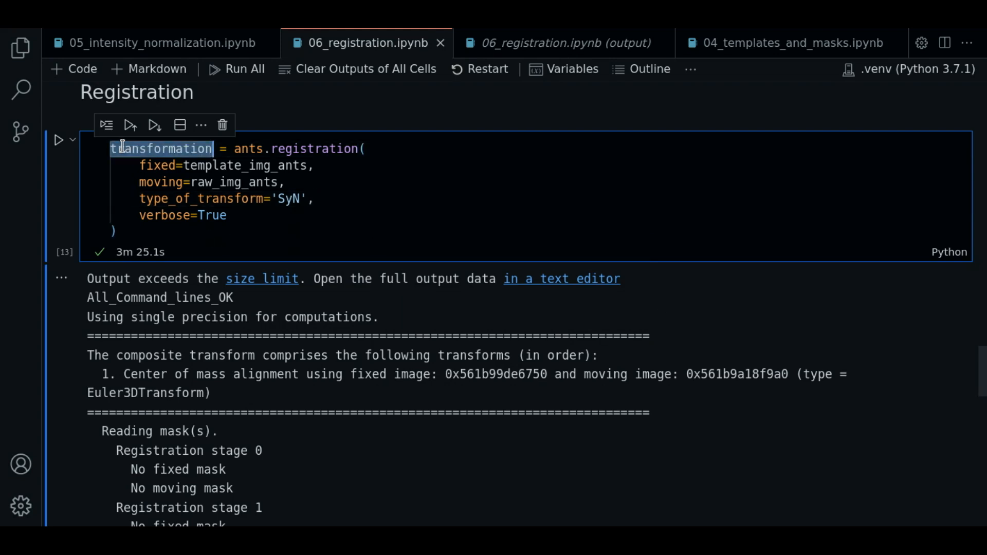
scroll("down", 3)
type("print(transformation)")
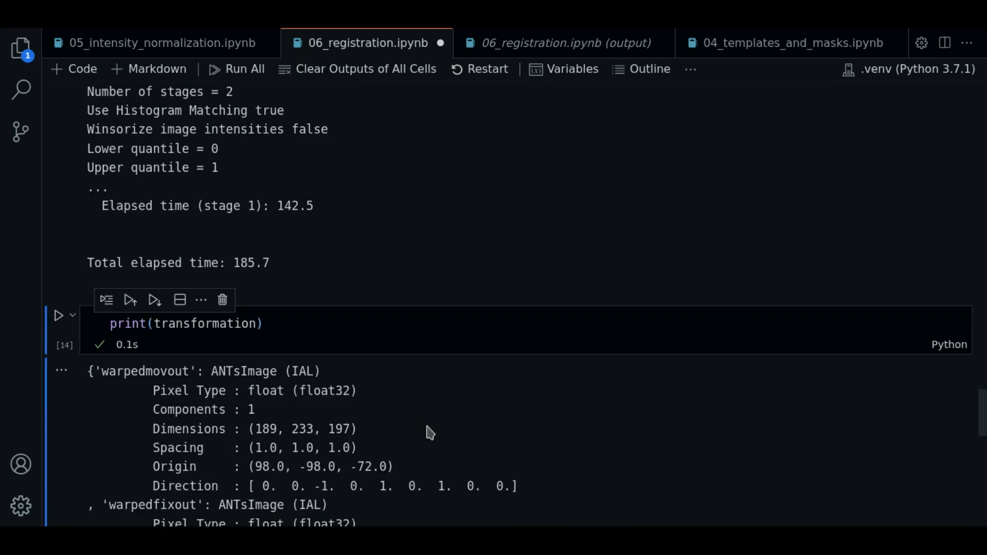
- Review the printed transformation dictionary, highlighting warpedfixout and the transform paths, then focus the warped-image cell
scroll("down", 3)
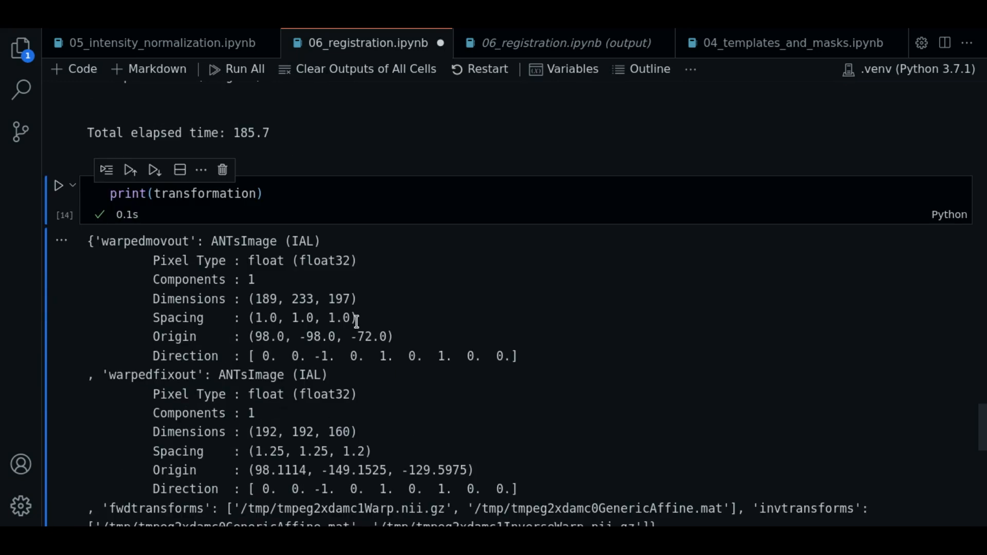
double_click(103, 240)
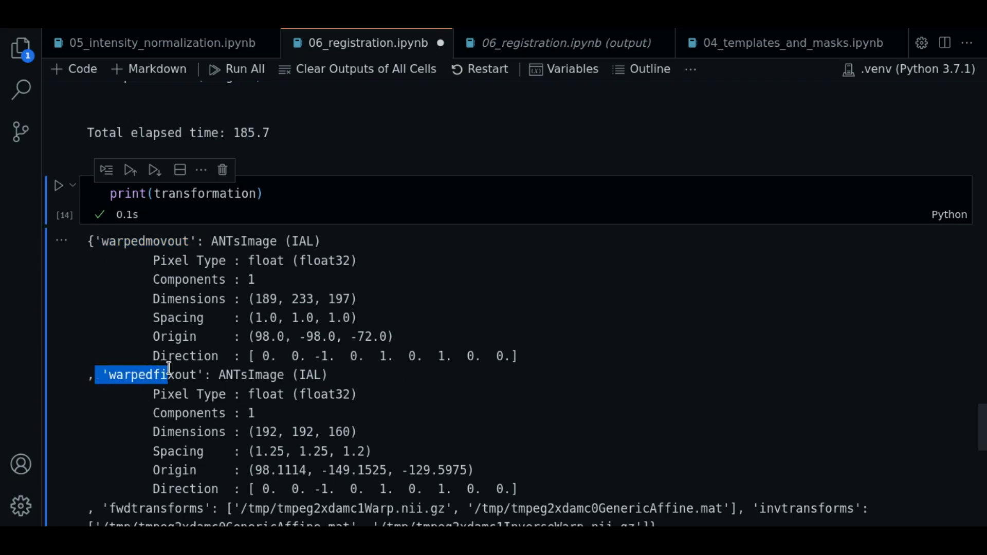
scroll("down", 3)
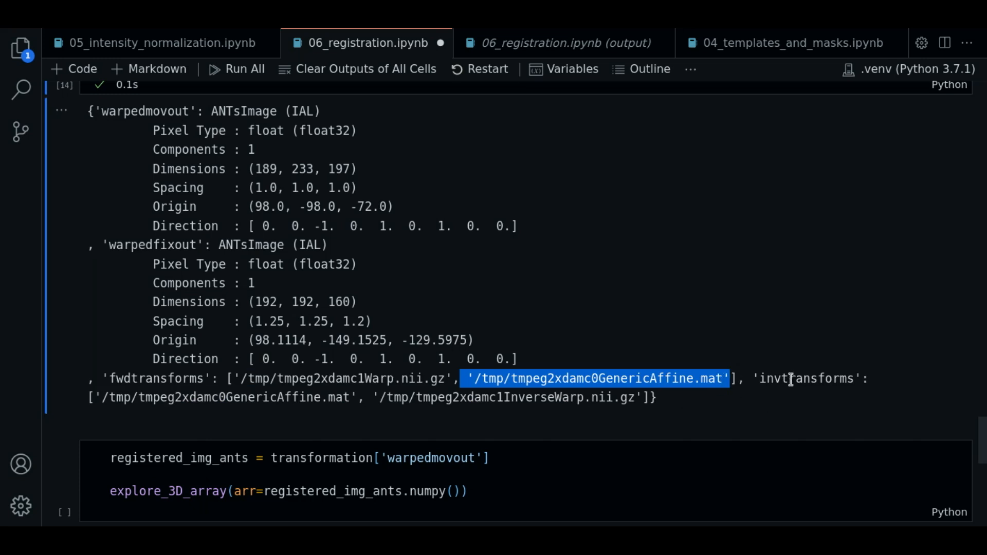
mouse_move(130, 380)
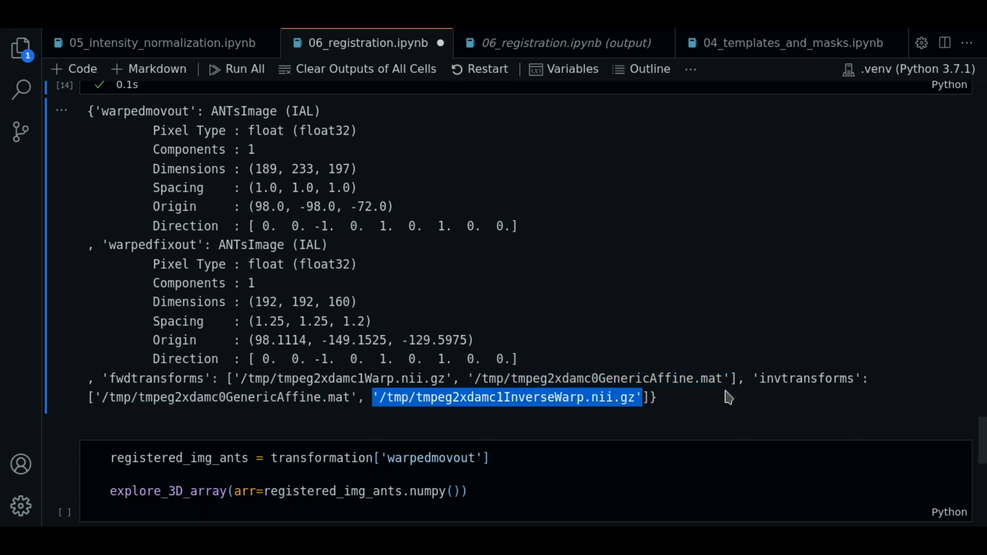
left_click(449, 397)
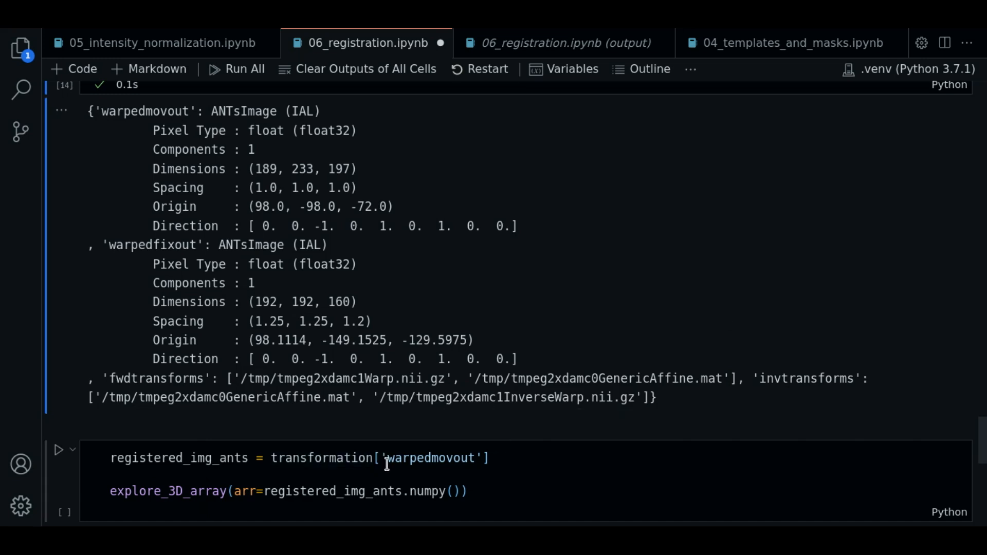
- Point out the warpedmovout key extracted into registered_img_ants and focus the explore_3D_array viewer cell
double_click(433, 459)
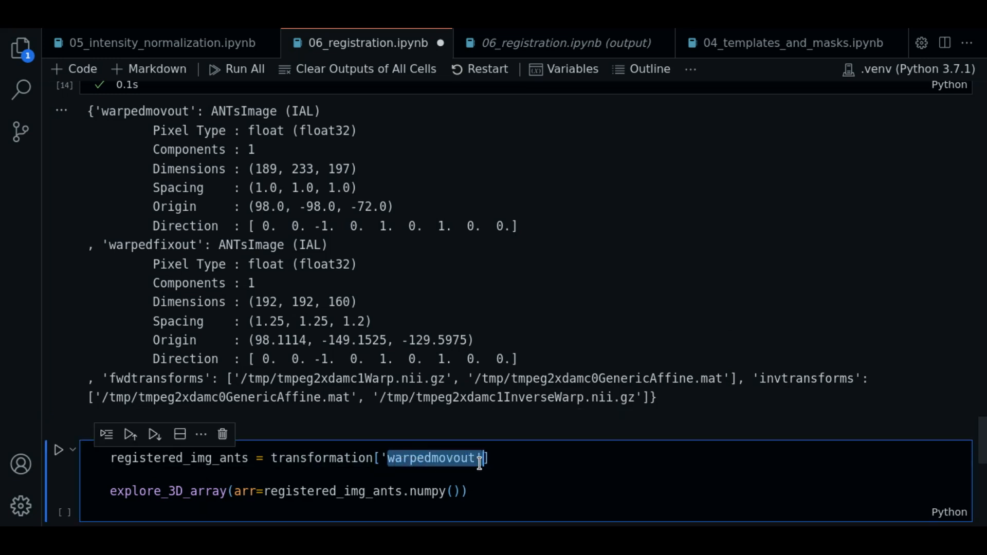
double_click(175, 458)
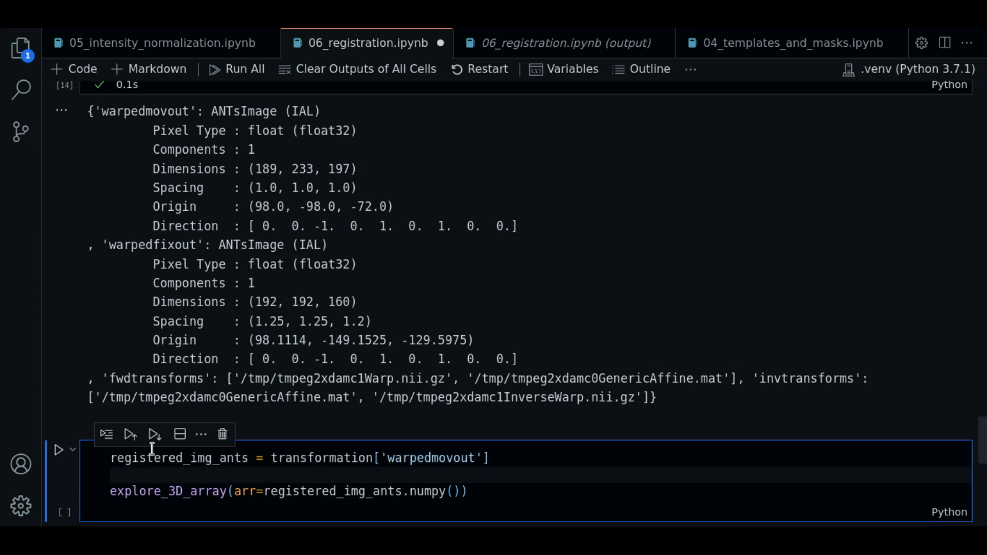
mouse_move(132, 482)
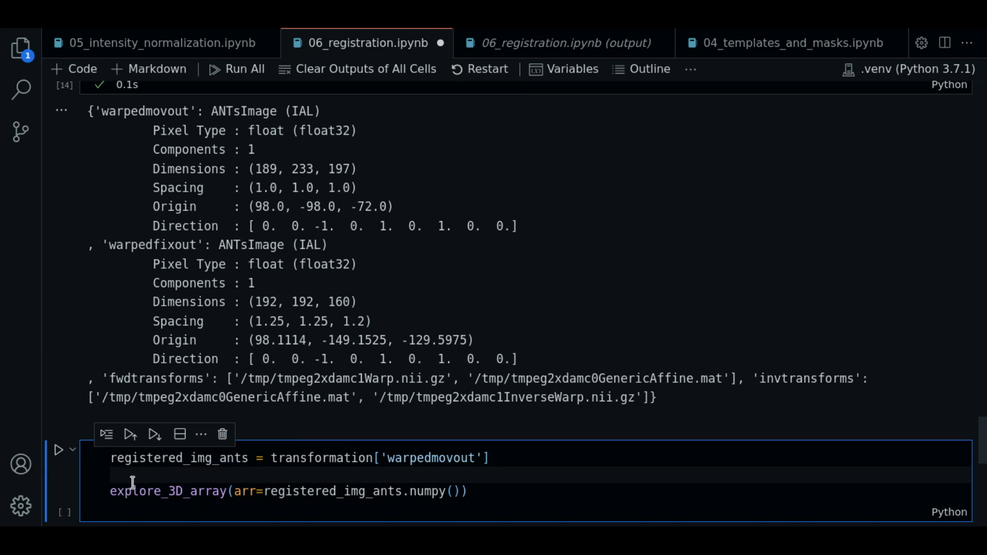
left_click(60, 463)
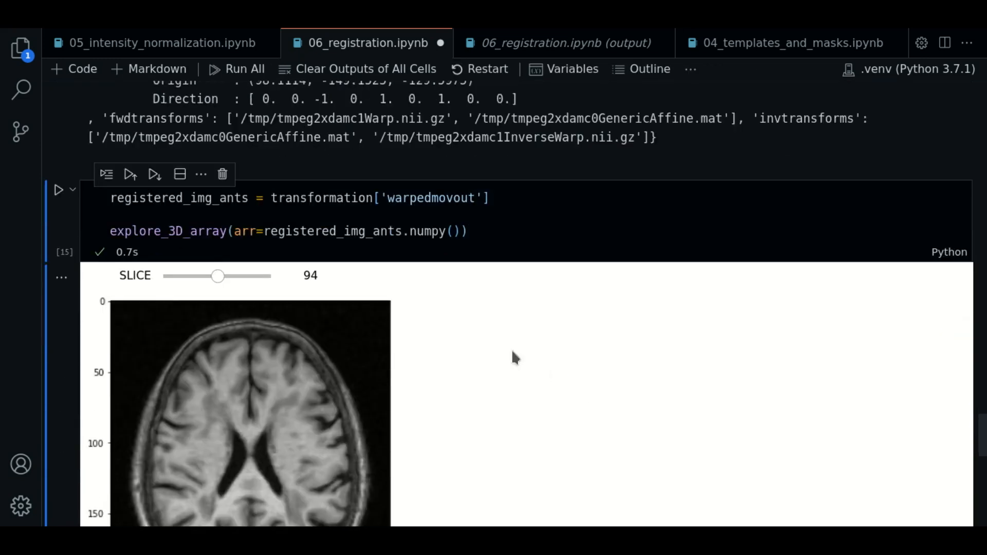
- Browse the registered brain through slices 48, 0, 23, 58, 89, 145, 113 and settle on 99
scroll("down", 3)
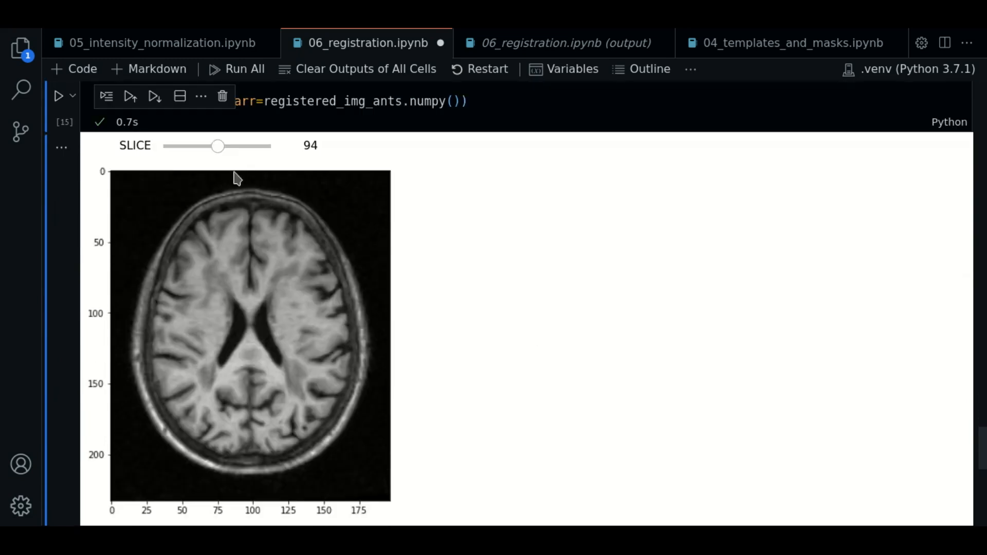
left_click_drag(218, 145, 192, 145)
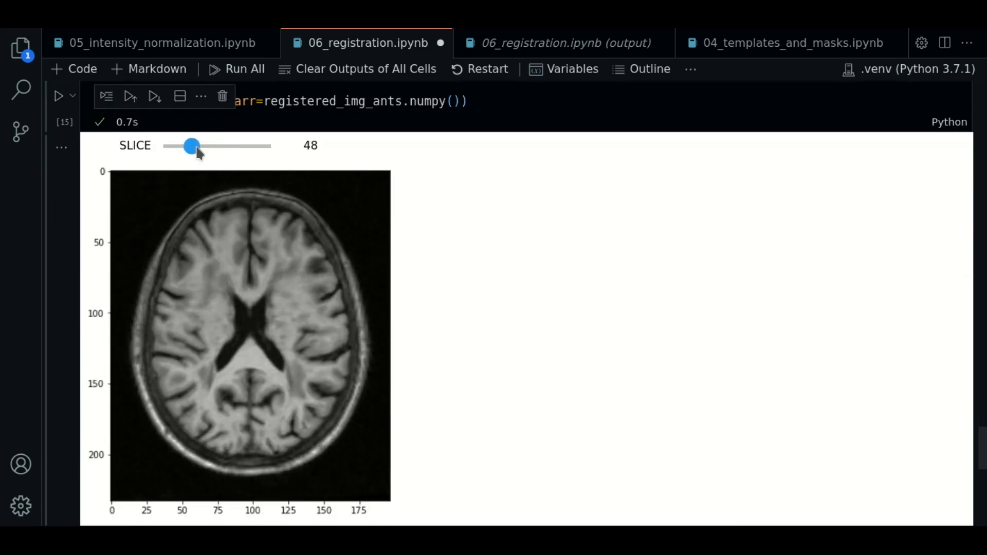
left_click_drag(193, 146, 166, 146)
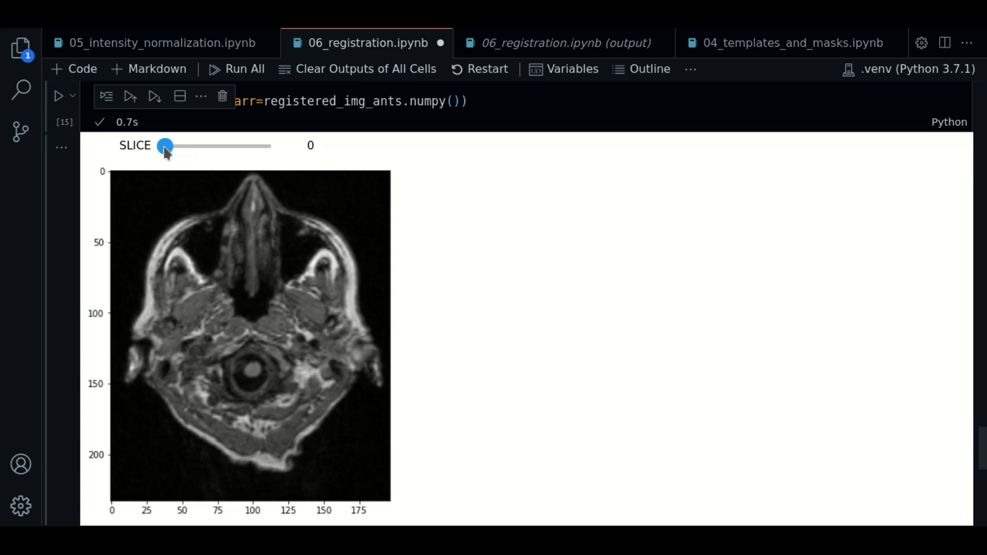
left_click_drag(165, 145, 178, 145)
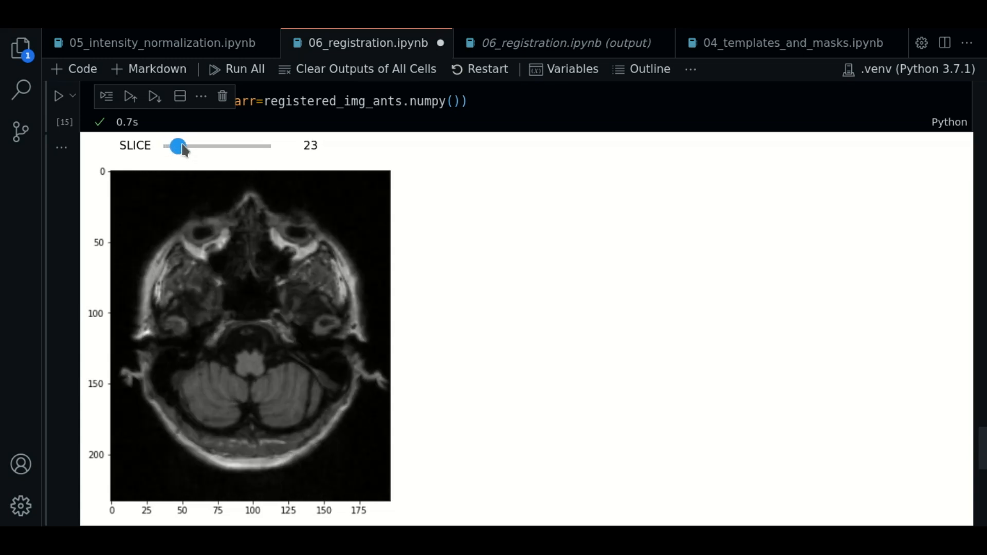
left_click_drag(177, 145, 200, 145)
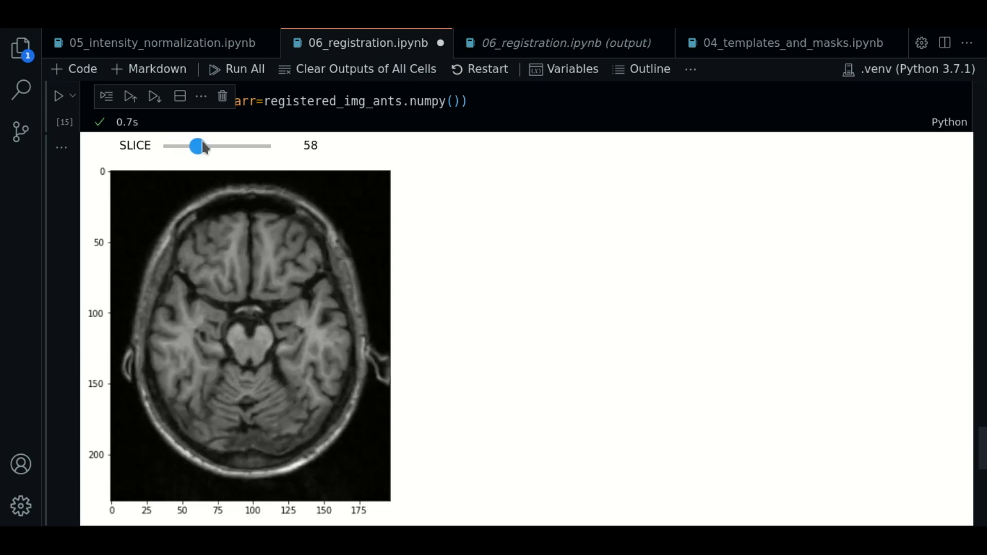
left_click_drag(200, 145, 215, 145)
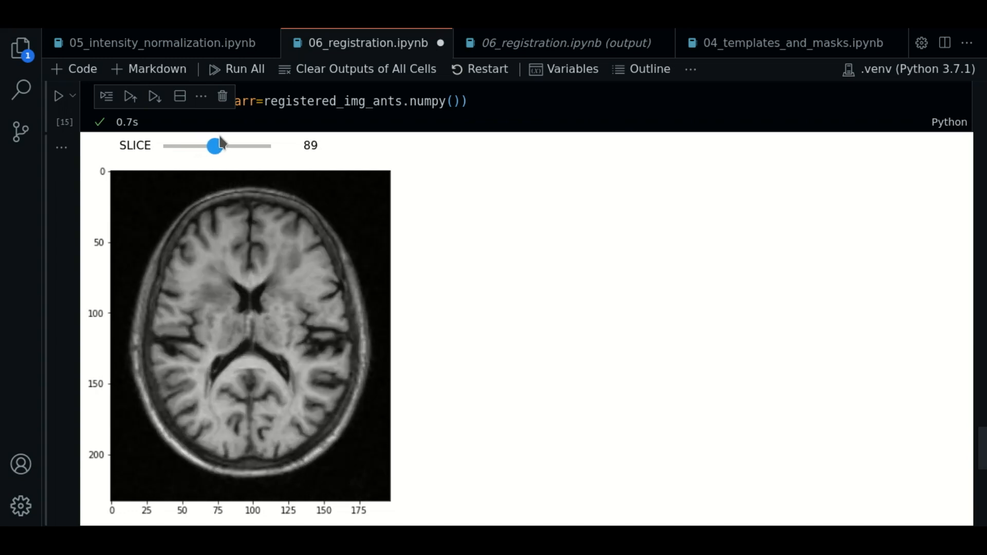
left_click_drag(215, 147, 247, 146)
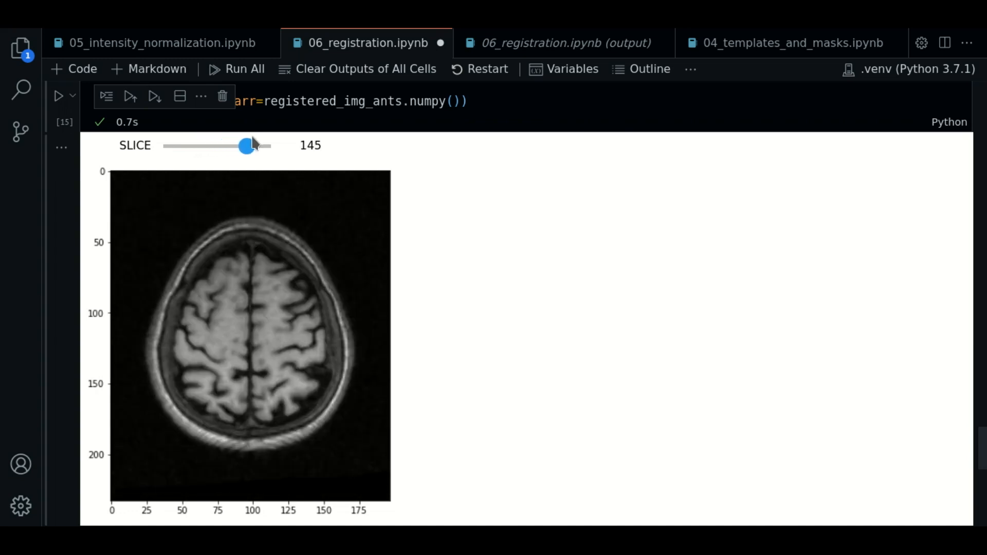
left_click_drag(245, 145, 228, 145)
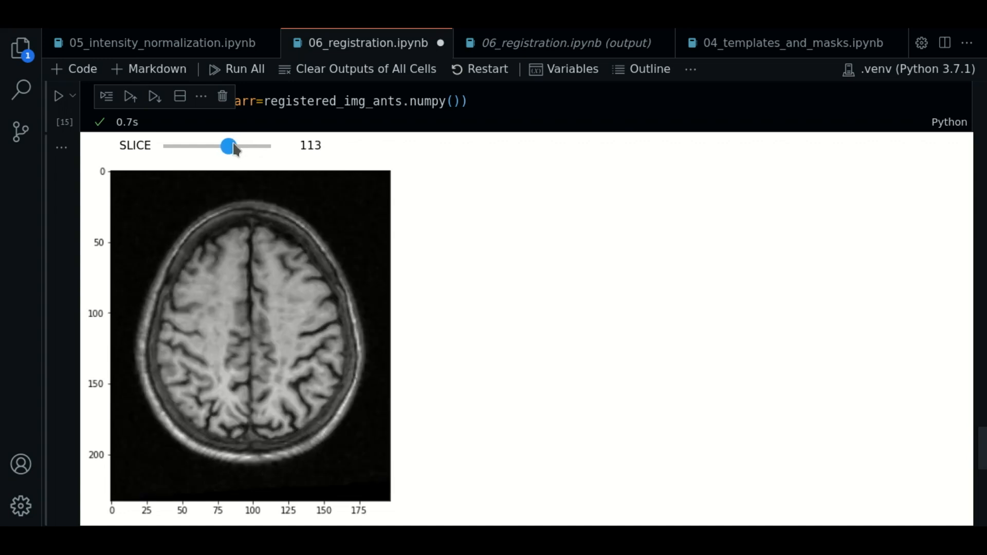
left_click_drag(228, 145, 220, 145)
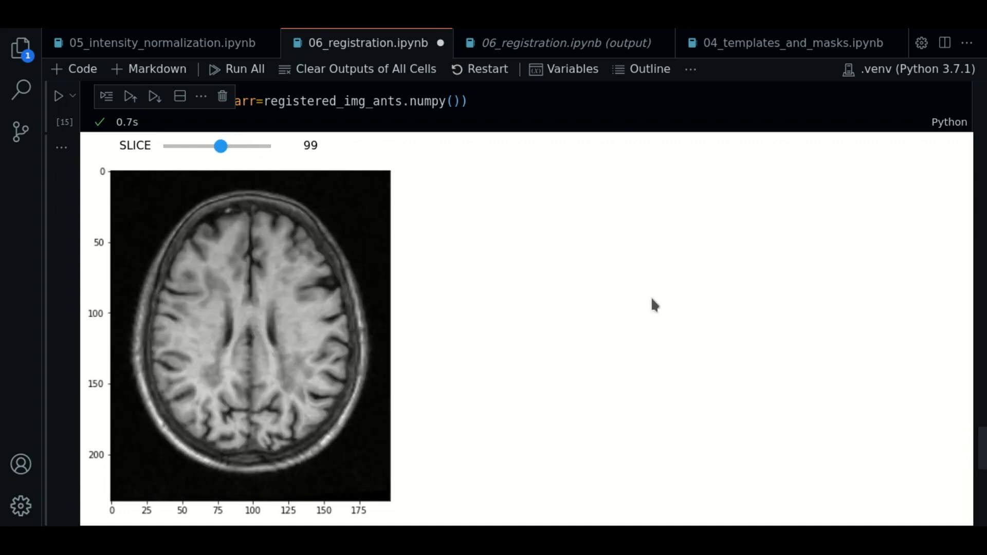
scroll("down", 3)
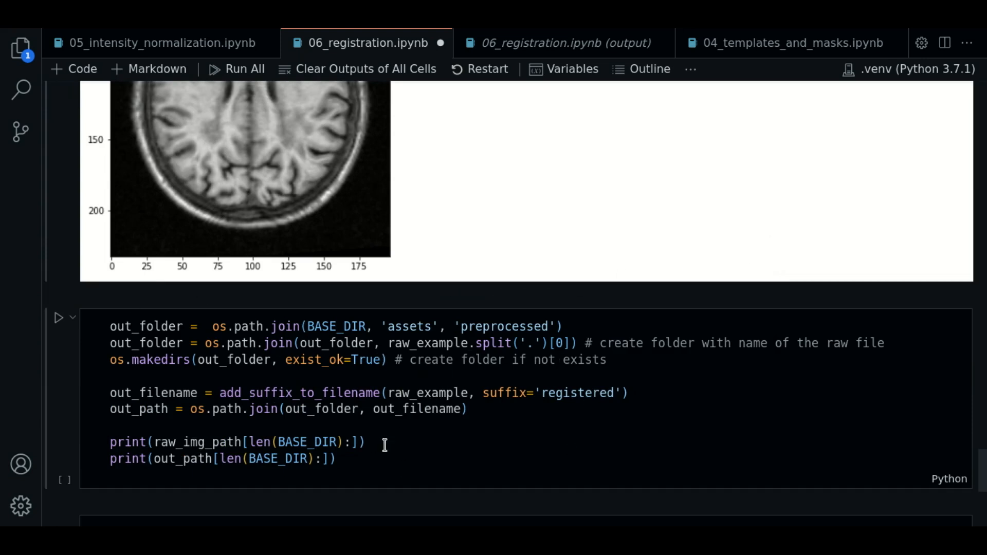
mouse_move(440, 422)
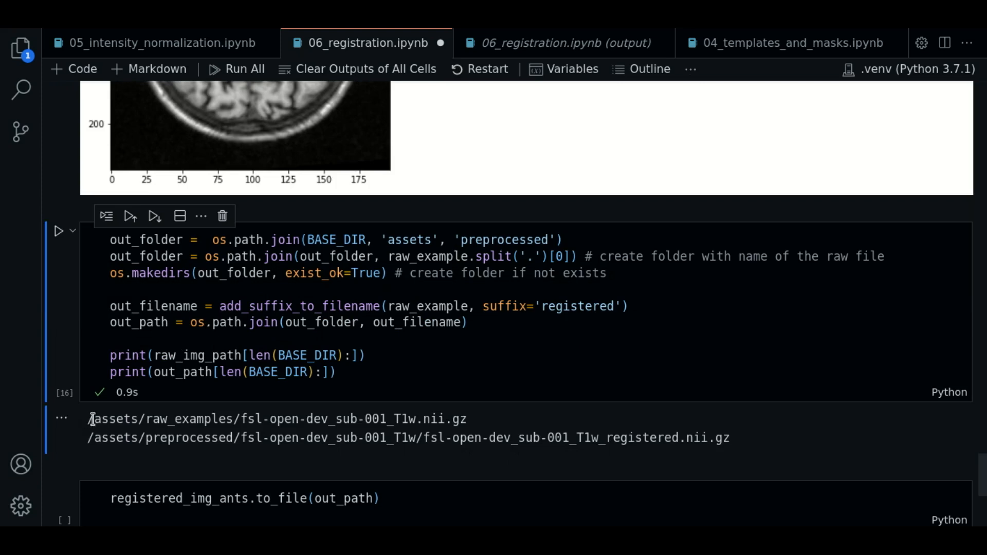
- Highlight the printed raw image path in the output-path cell's result
triple_click(271, 418)
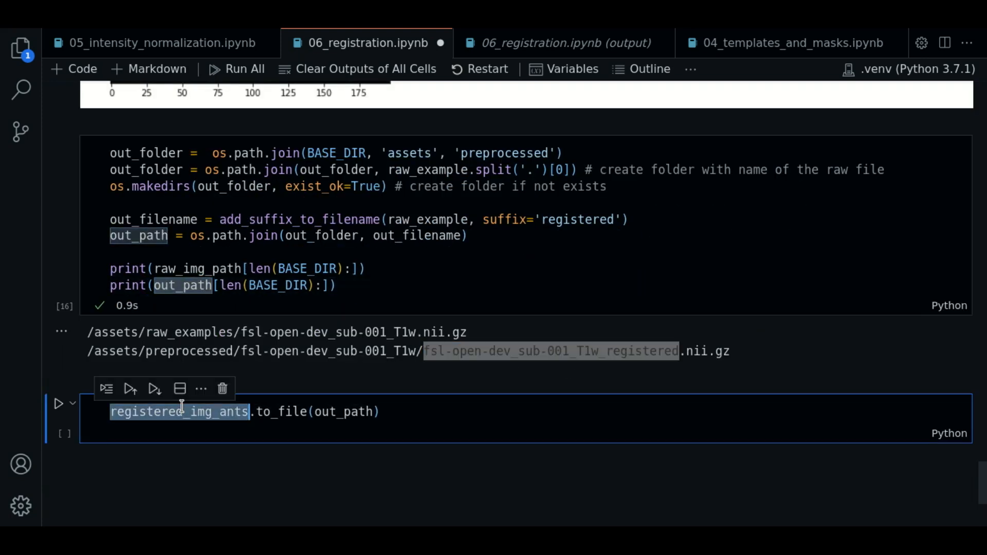
mouse_move(267, 412)
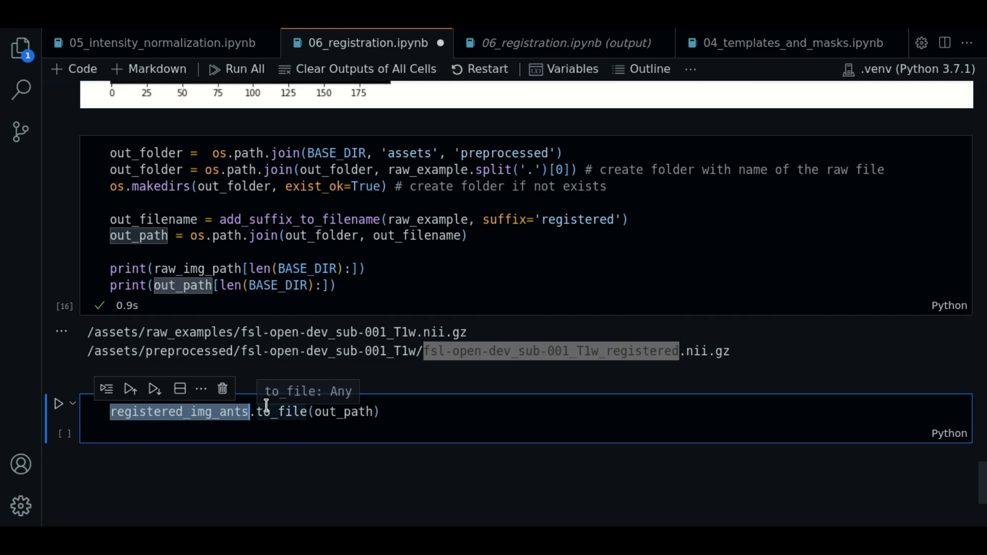